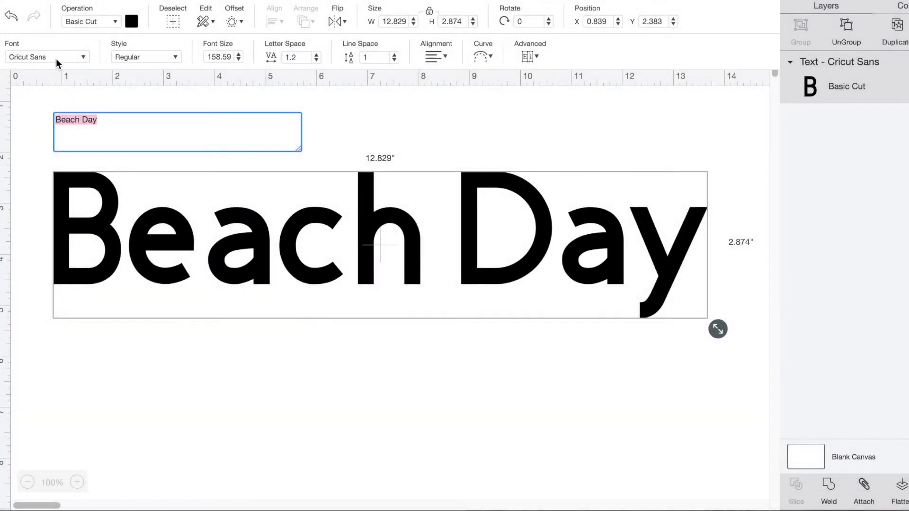
Set Beach Day in the Leafs script font and regroup its respaced letters.
type("leafs")
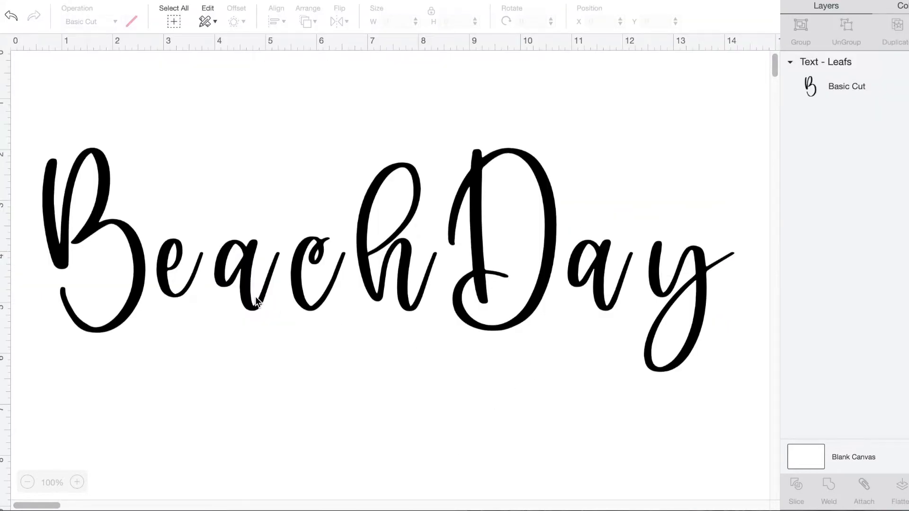
mouse_move(275, 273)
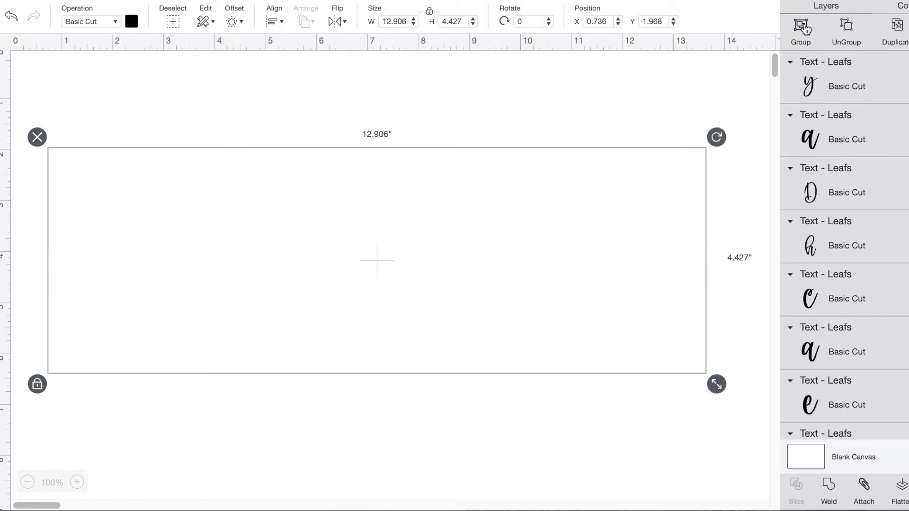
left_click(801, 30)
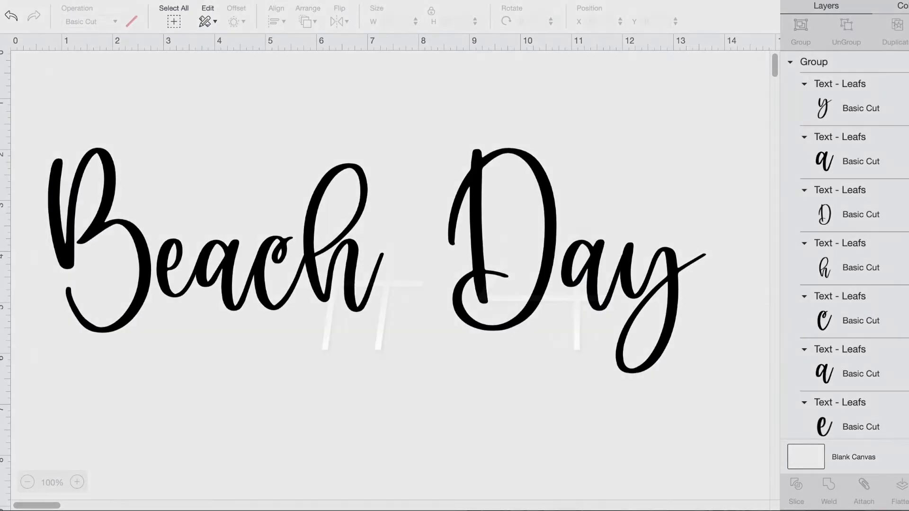
Attach the grouped Beach Day lettering into one Attach layer.
left_click(862, 491)
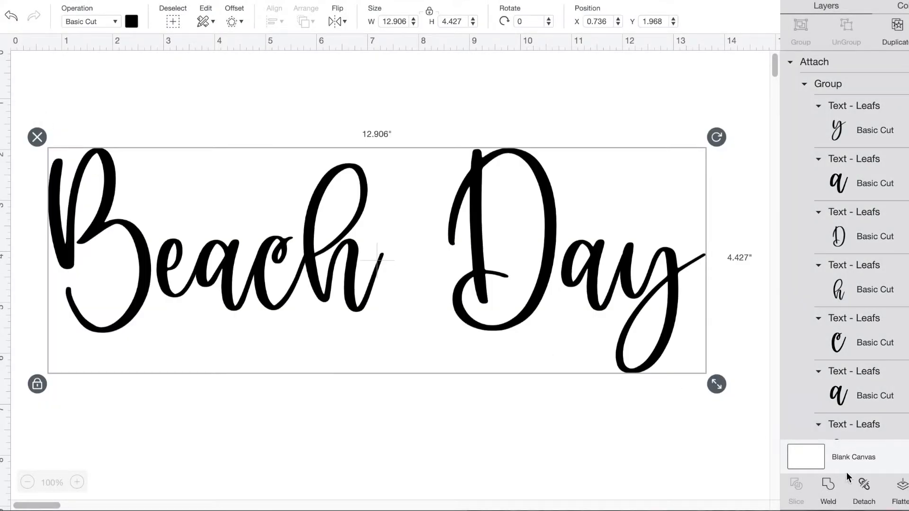
left_click(828, 493)
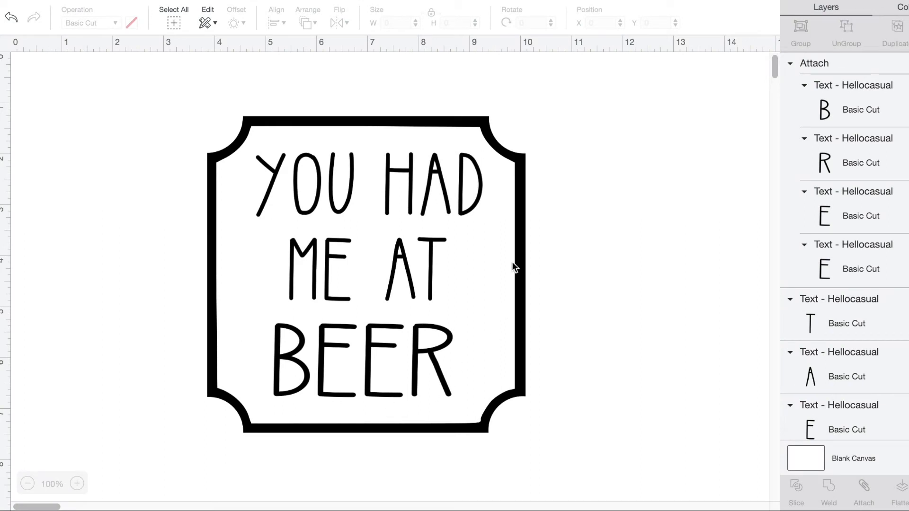
mouse_move(672, 303)
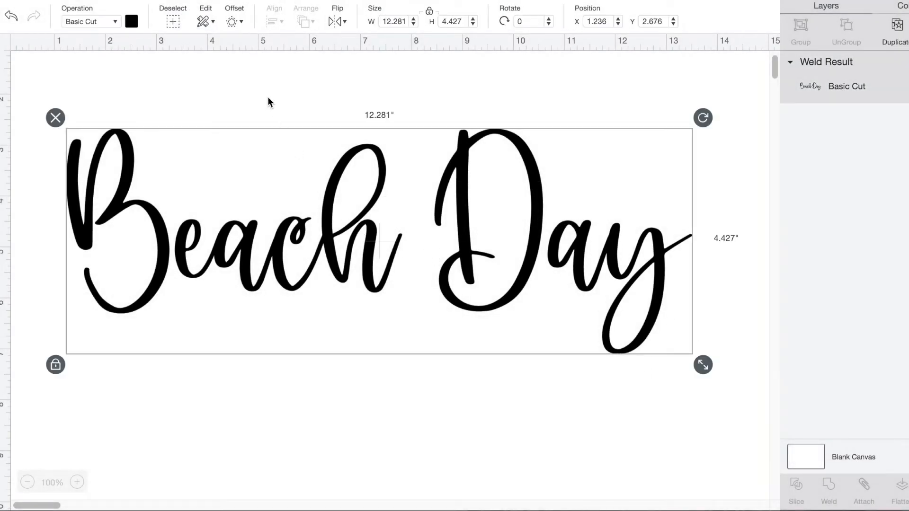
Add a rounded 0.444 in offset outline beneath Beach Day and select the new layer.
left_click(234, 21)
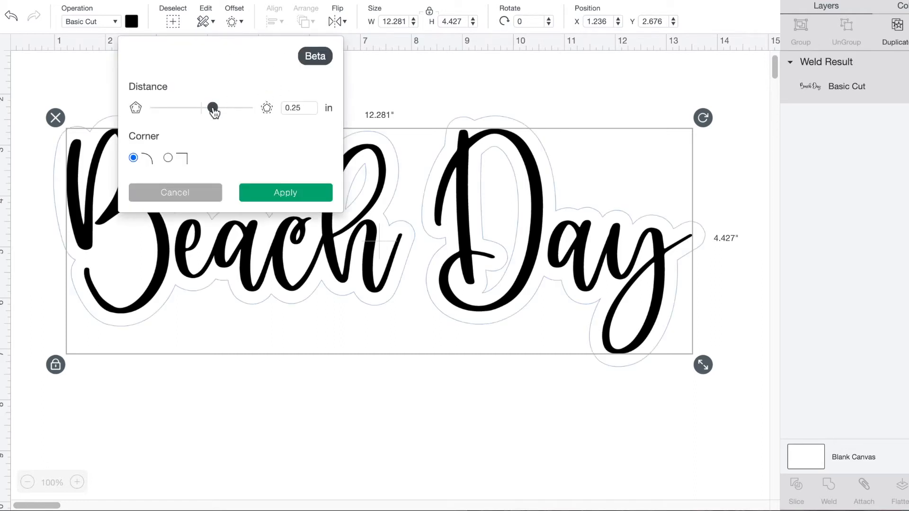
left_click_drag(211, 108, 222, 108)
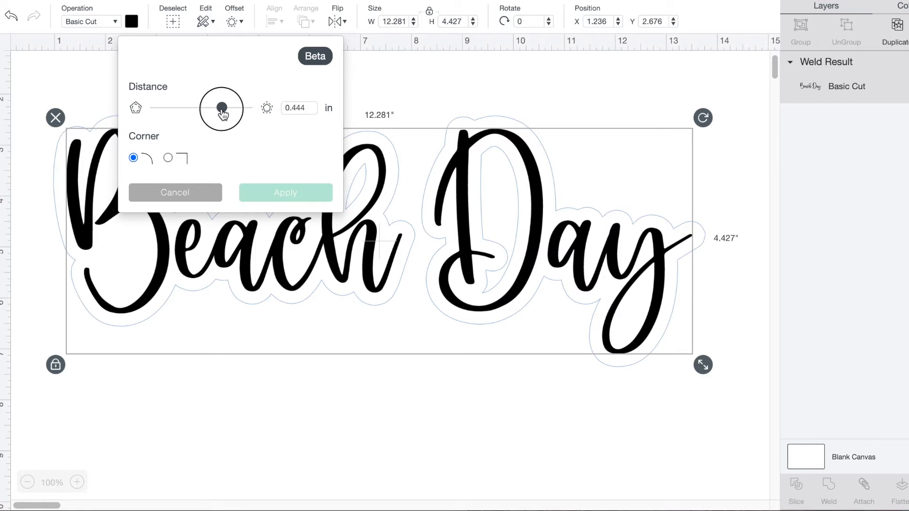
left_click_drag(221, 108, 222, 108)
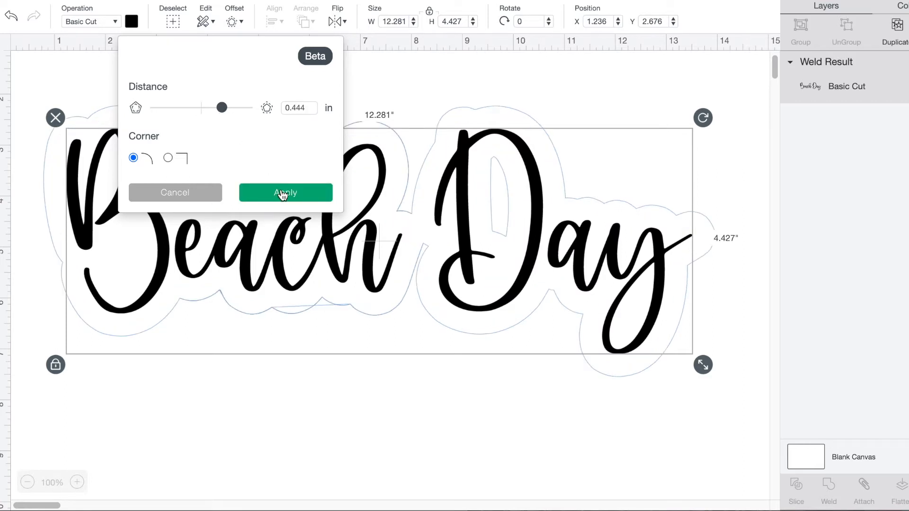
left_click(285, 192)
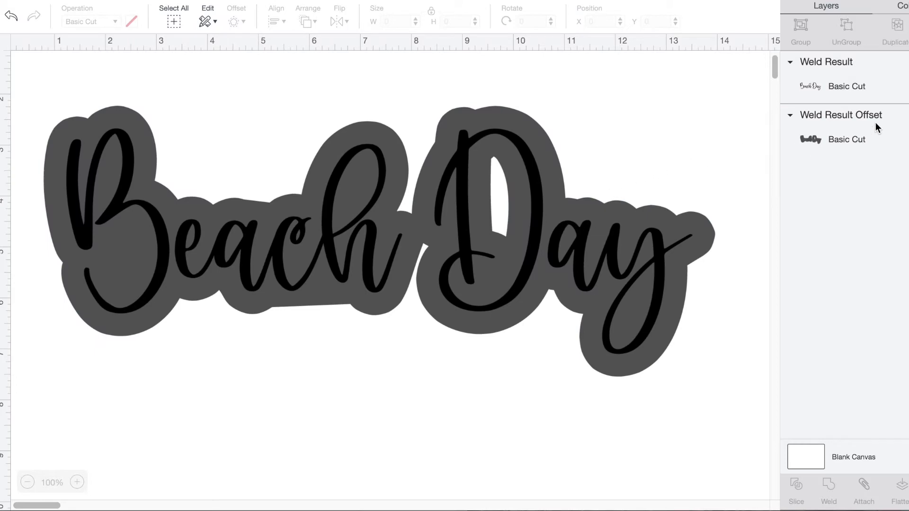
left_click(131, 21)
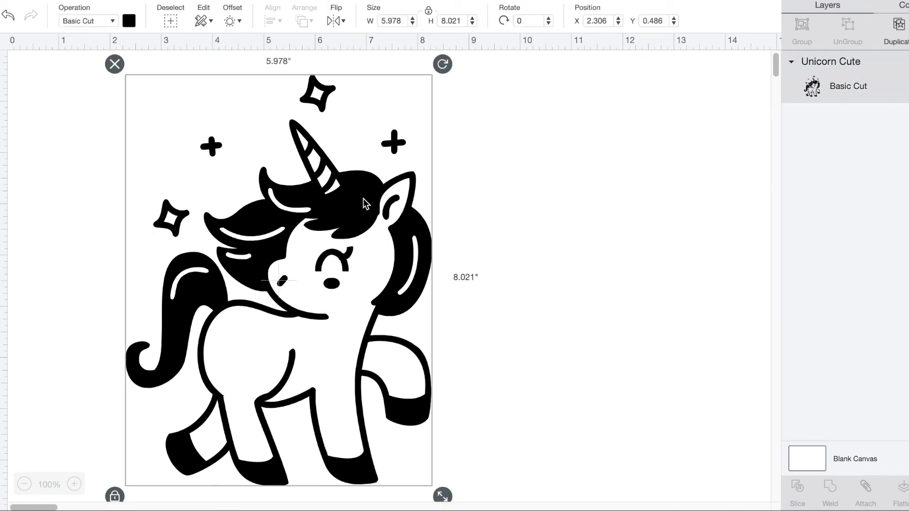
mouse_move(579, 302)
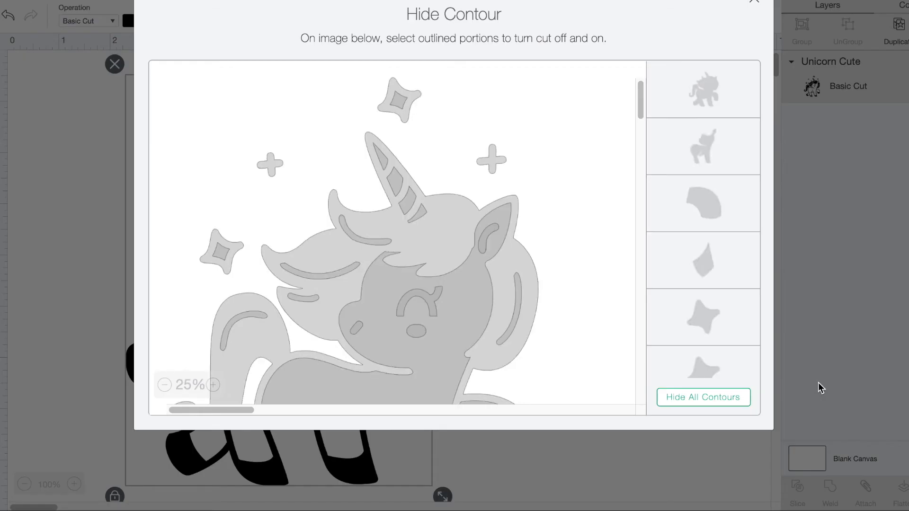
Hide the sparkle contours around the unicorn so only the unicorn cuts.
left_click(399, 103)
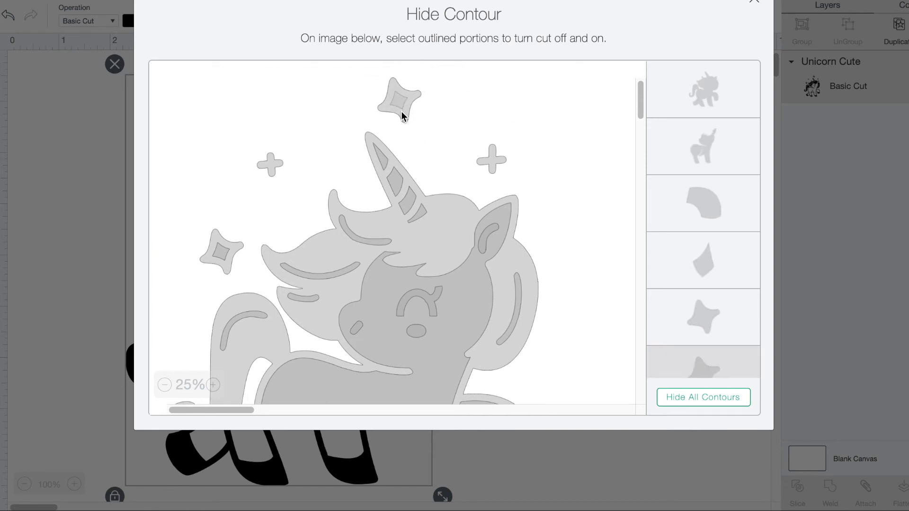
left_click(399, 102)
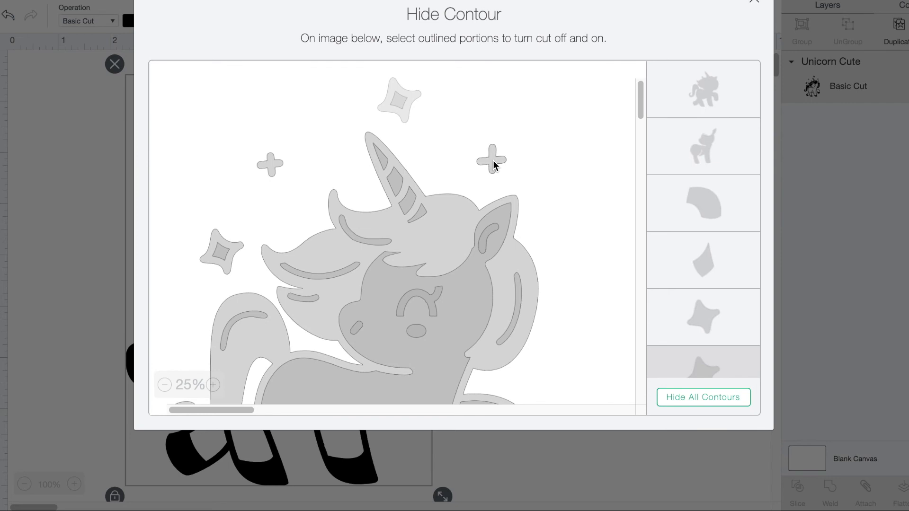
mouse_move(246, 213)
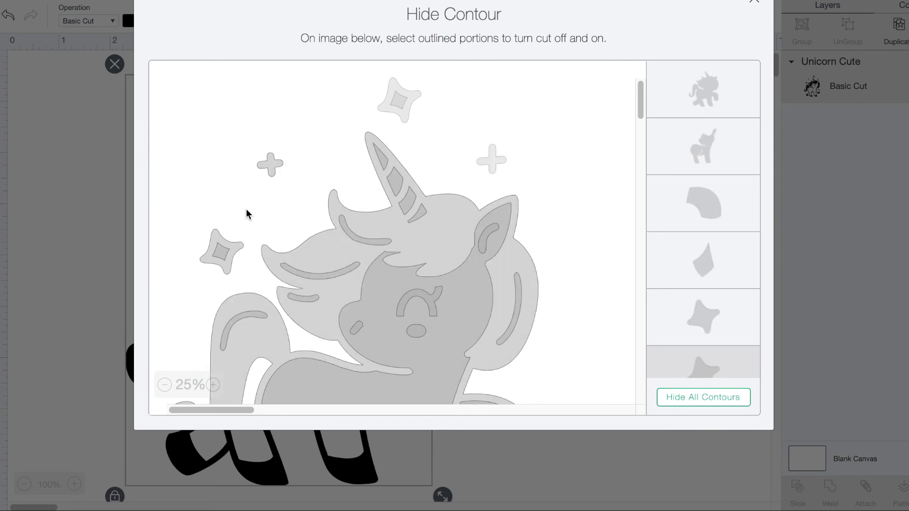
left_click(217, 252)
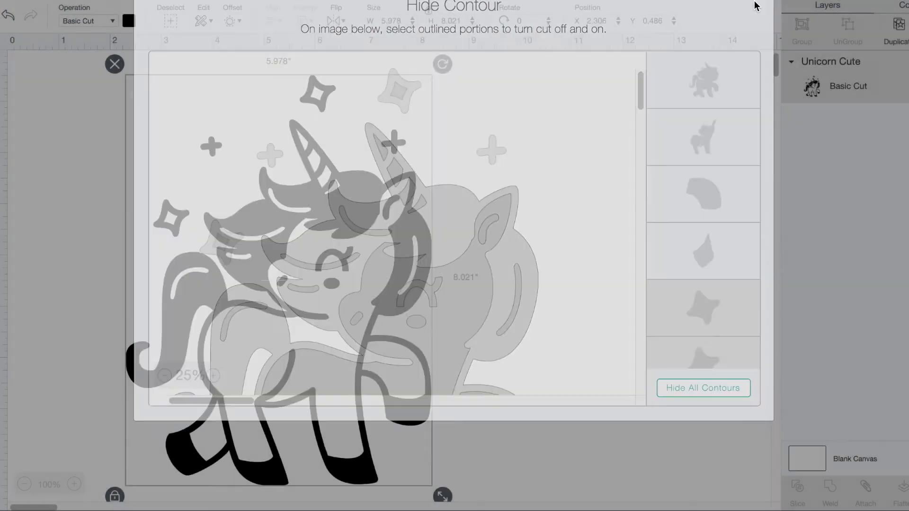
left_click(114, 63)
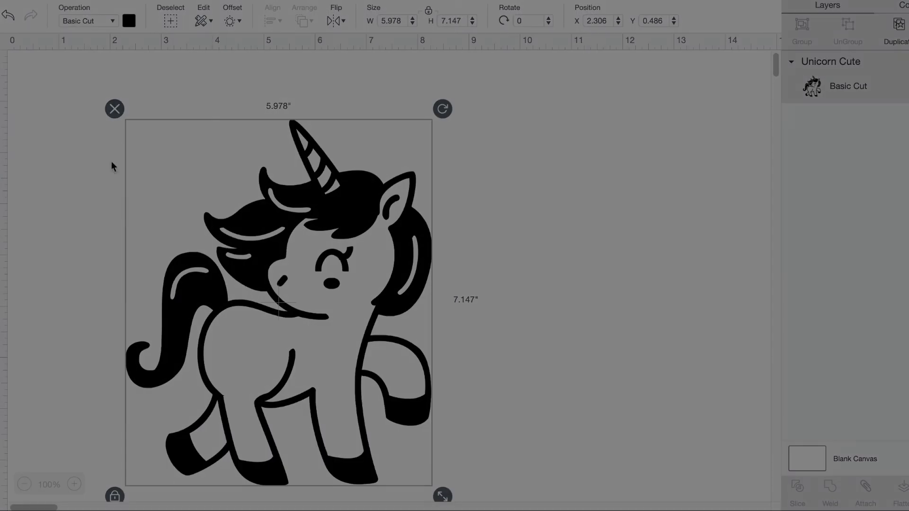